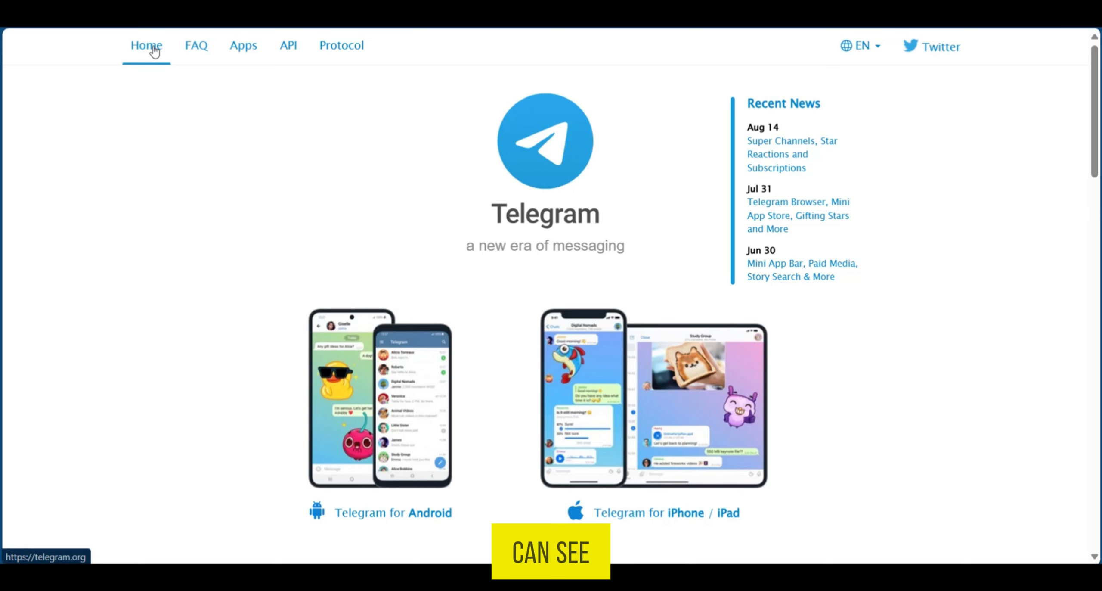
- Bring the Your Account questions, including 'Delete your Telegram account', into view on the FAQ page
left_click(196, 44)
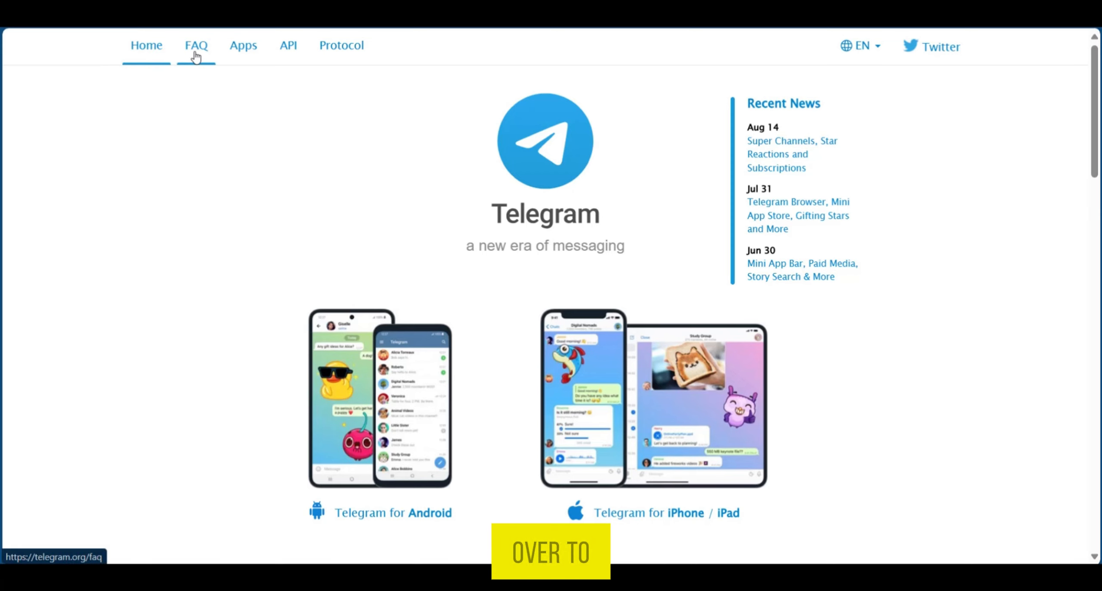
left_click(195, 44)
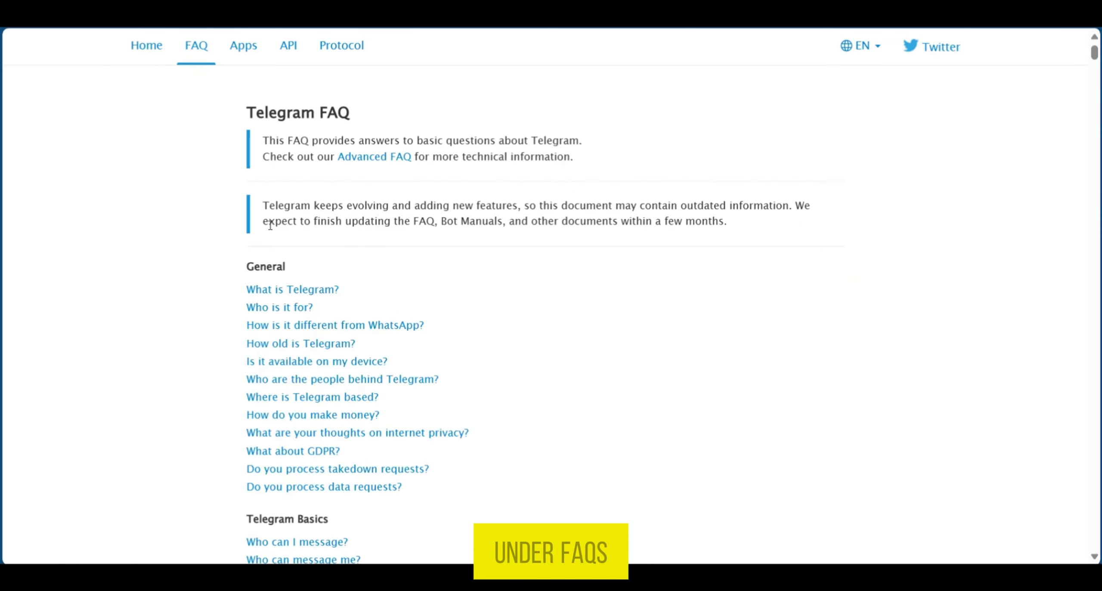
scroll("down", 3)
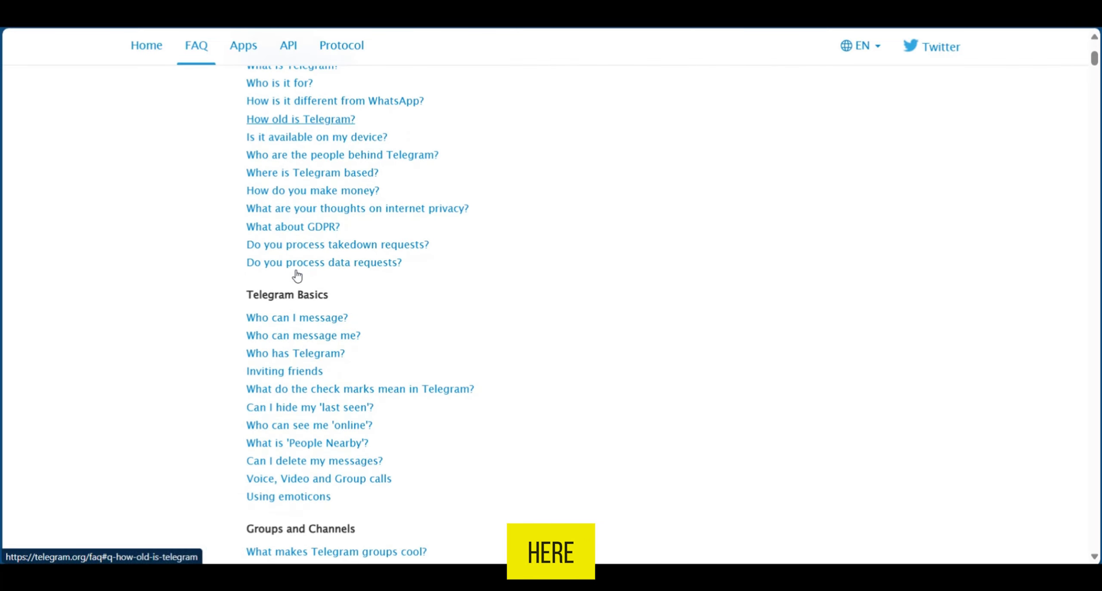
scroll("down", 3)
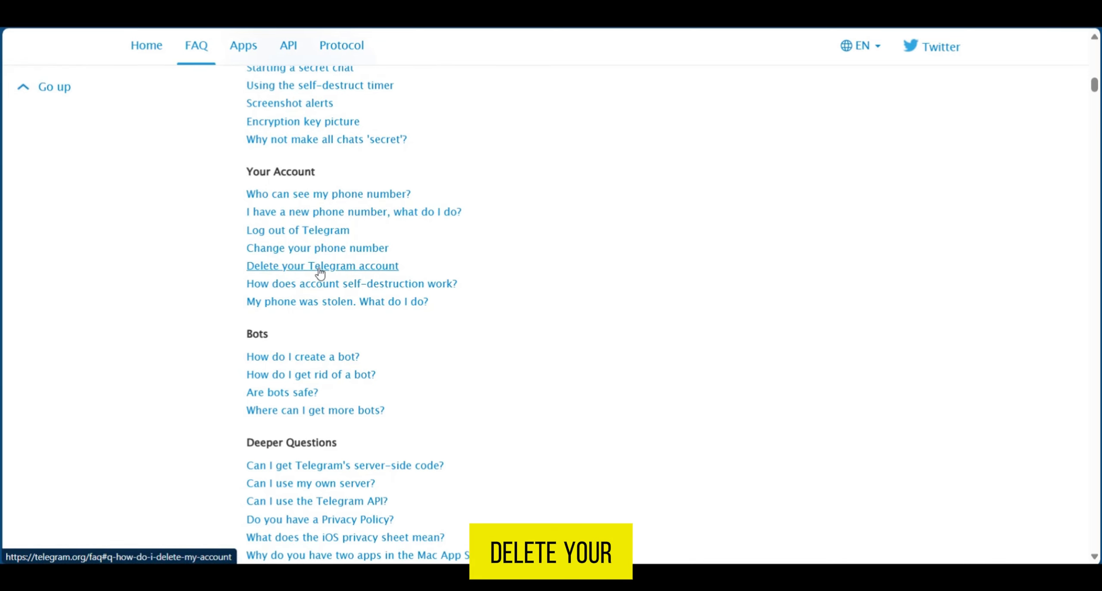
- Jump to the 'How do I delete my account?' answer via the Your Account link
left_click(321, 265)
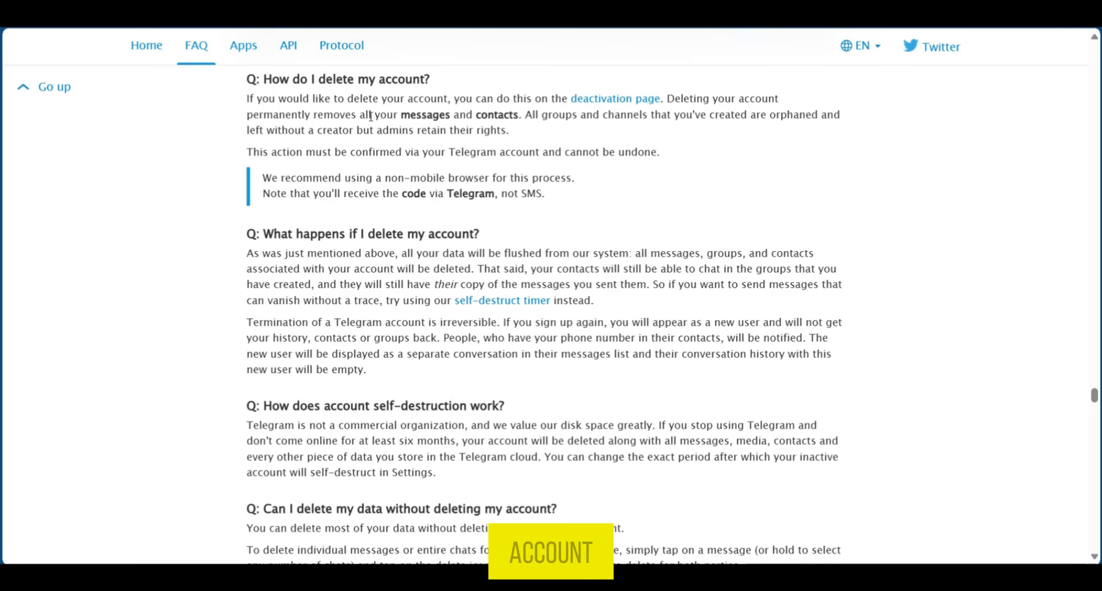
mouse_move(614, 98)
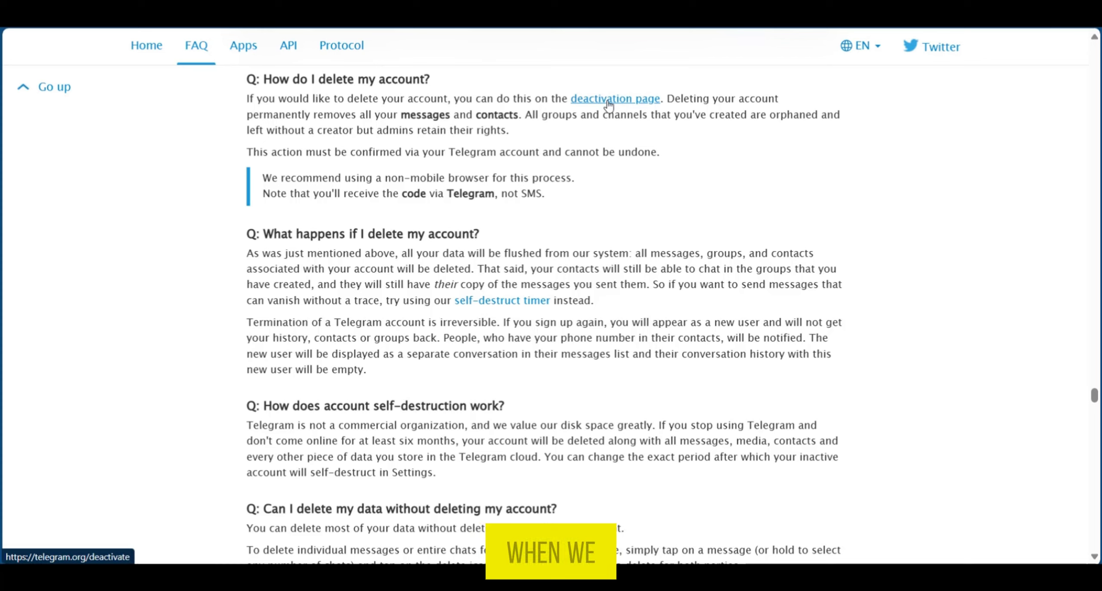
- Follow the 'deactivation page' link to telegram.org/deactivate with the phone number field
left_click(614, 98)
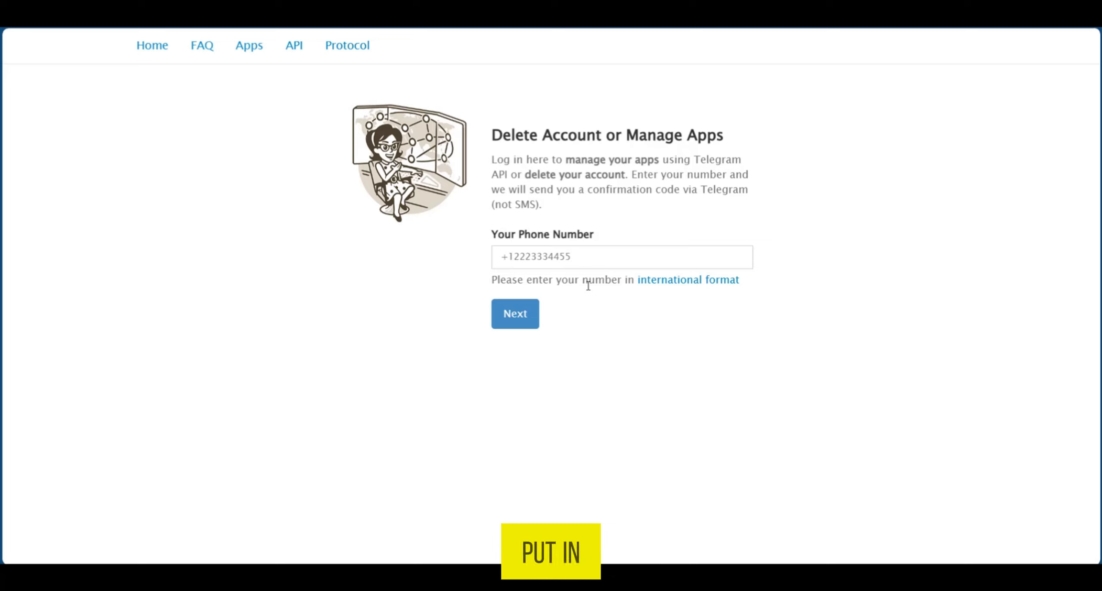
mouse_move(549, 314)
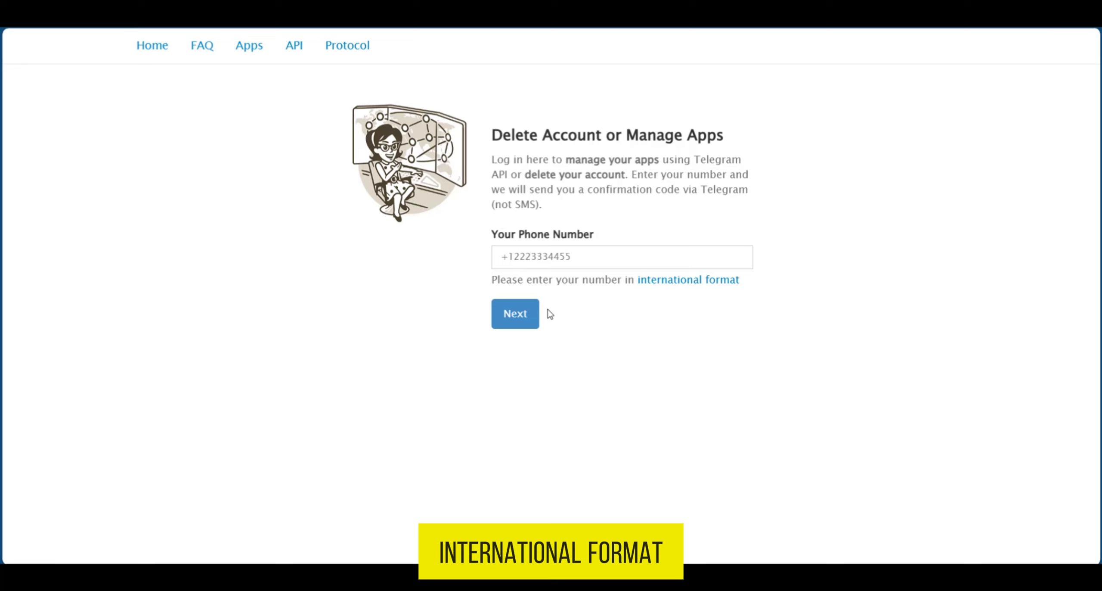
mouse_move(688, 279)
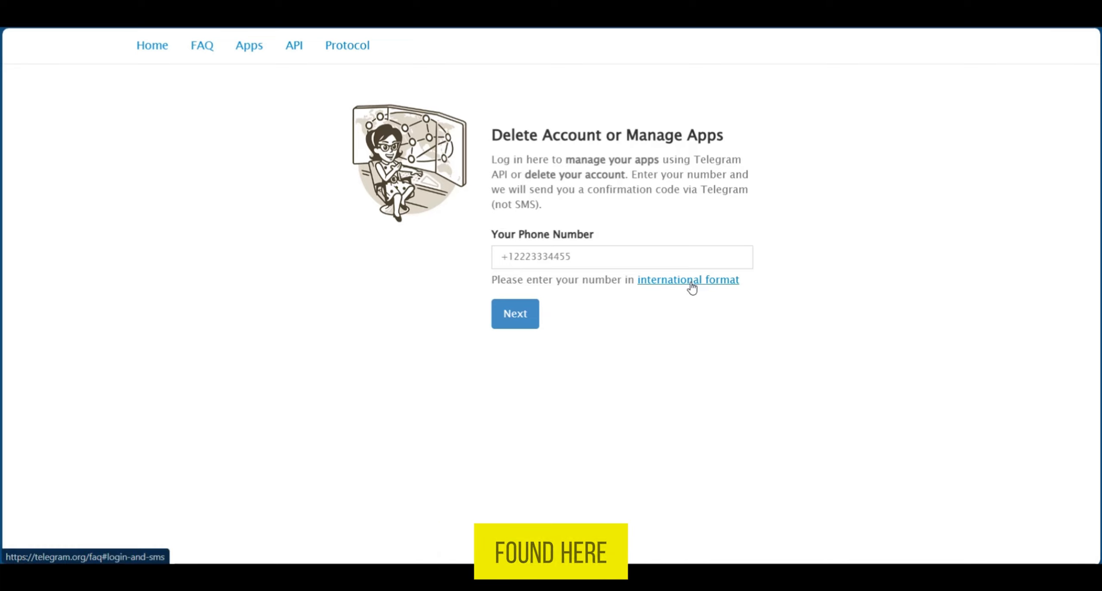